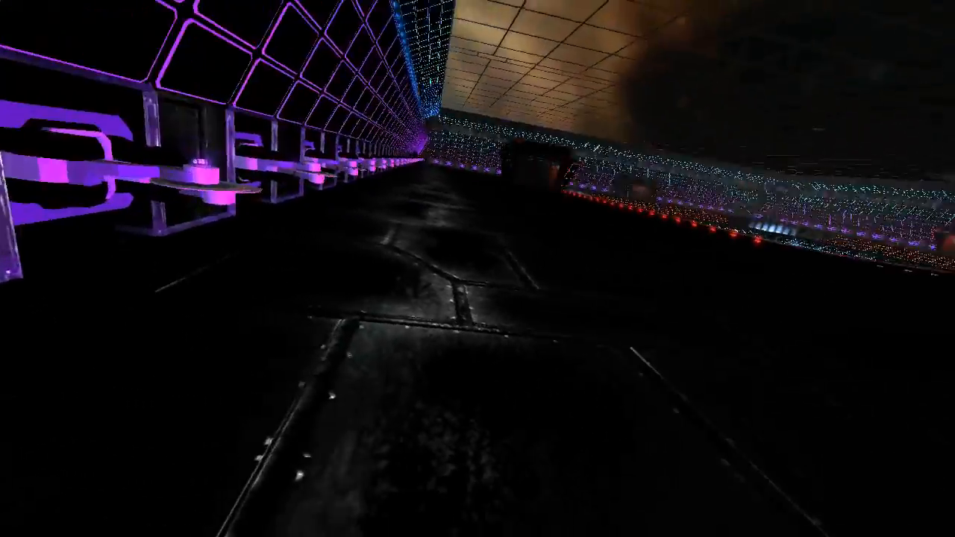
mouse_move(478, 269)
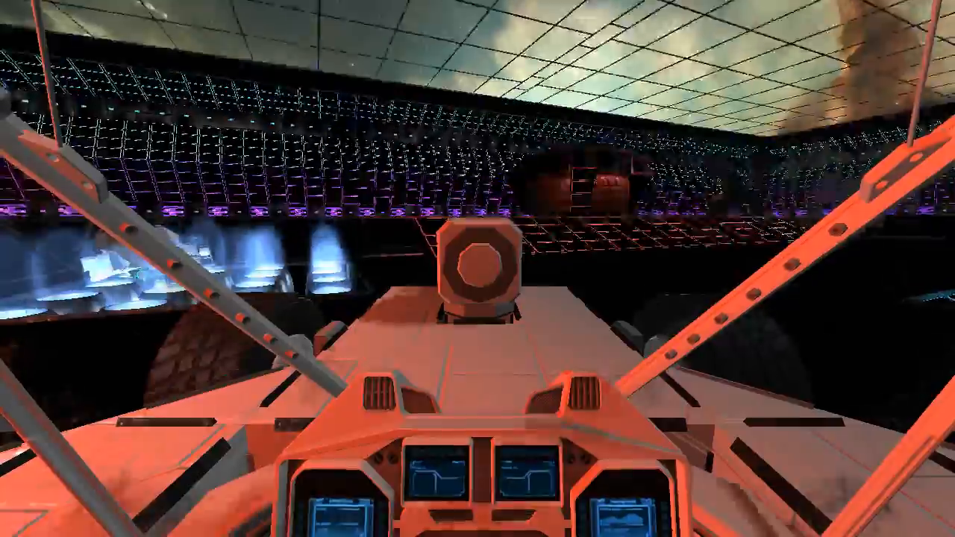
Step: Toggle the camera view while seated in the orange ship's cockpit
key(v)
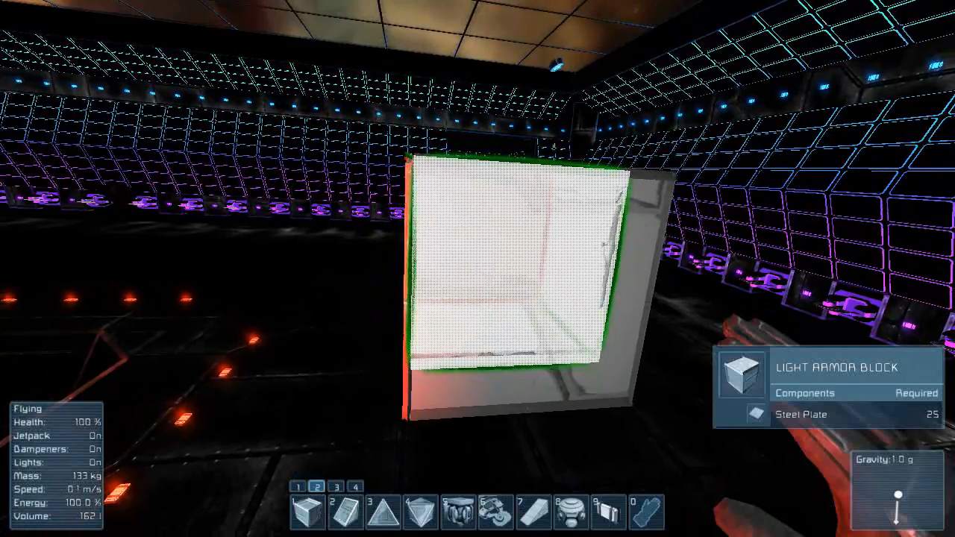
Step: Select the Light Armor Block and aim its placement preview in the arena
click(609, 510)
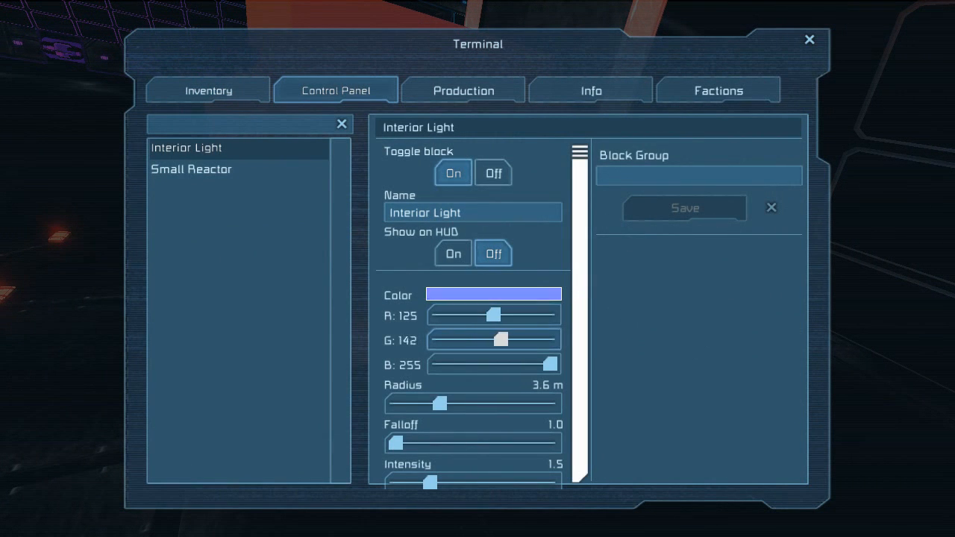
Step: Set the Interior Light colour to purple: green 0, red about 135, blue 255
drag(496, 314, 534, 315)
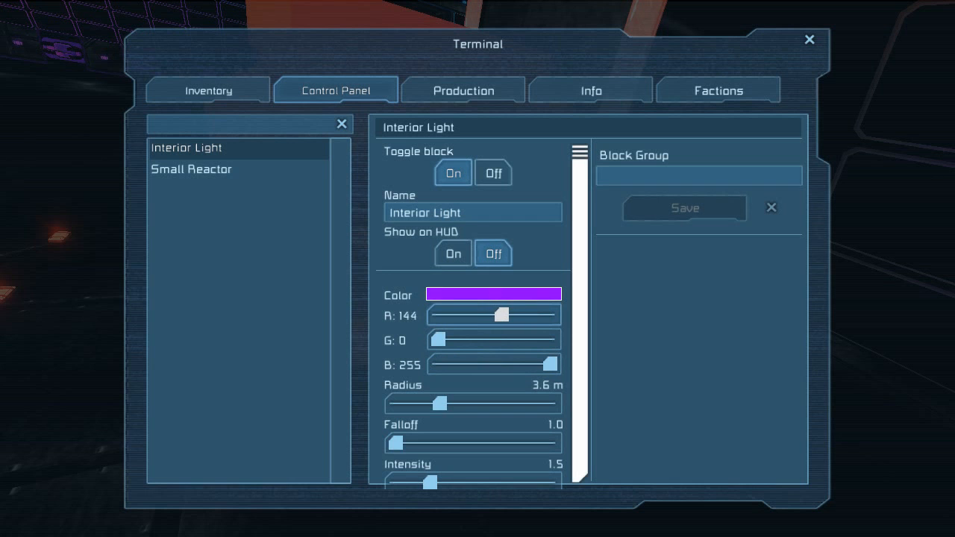
drag(502, 313, 498, 314)
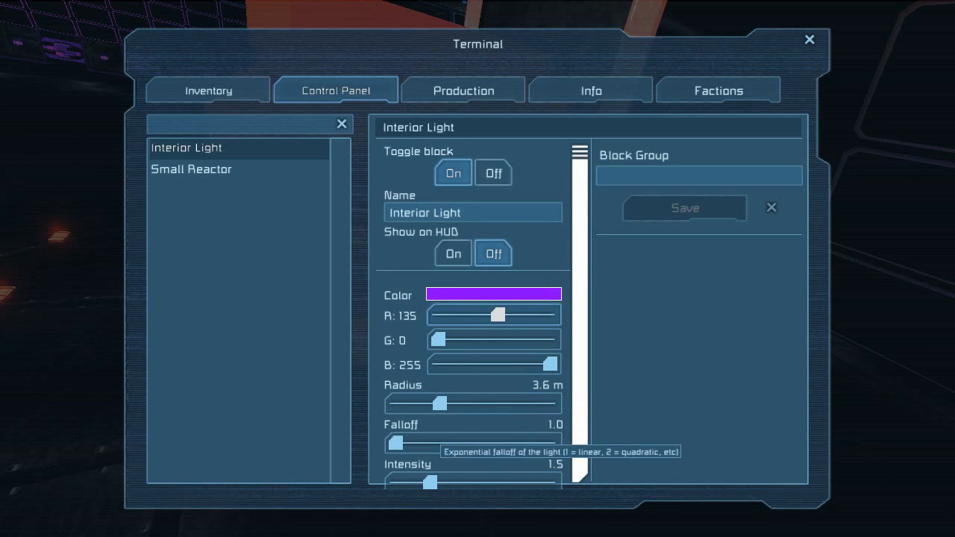